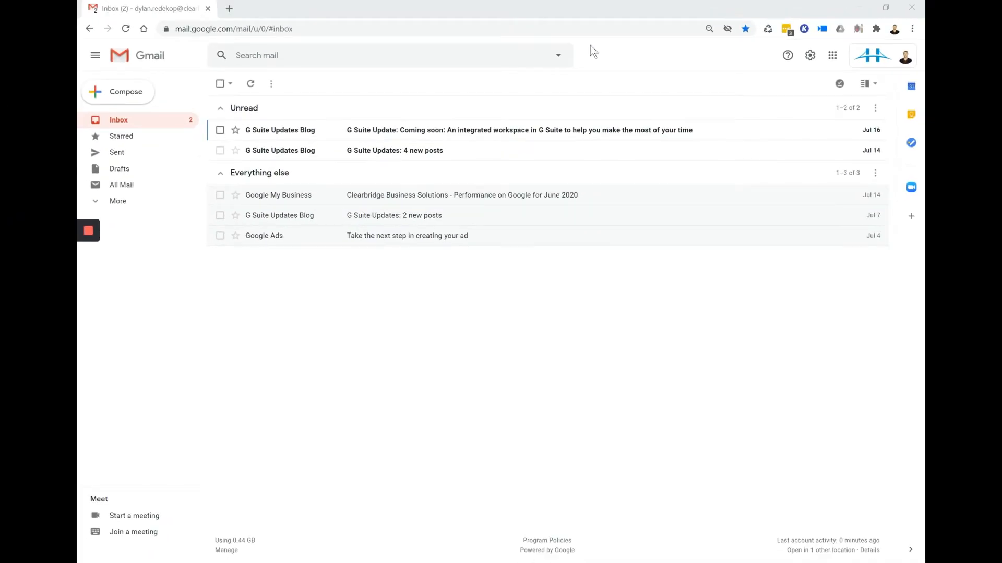
mouse_move(575, 61)
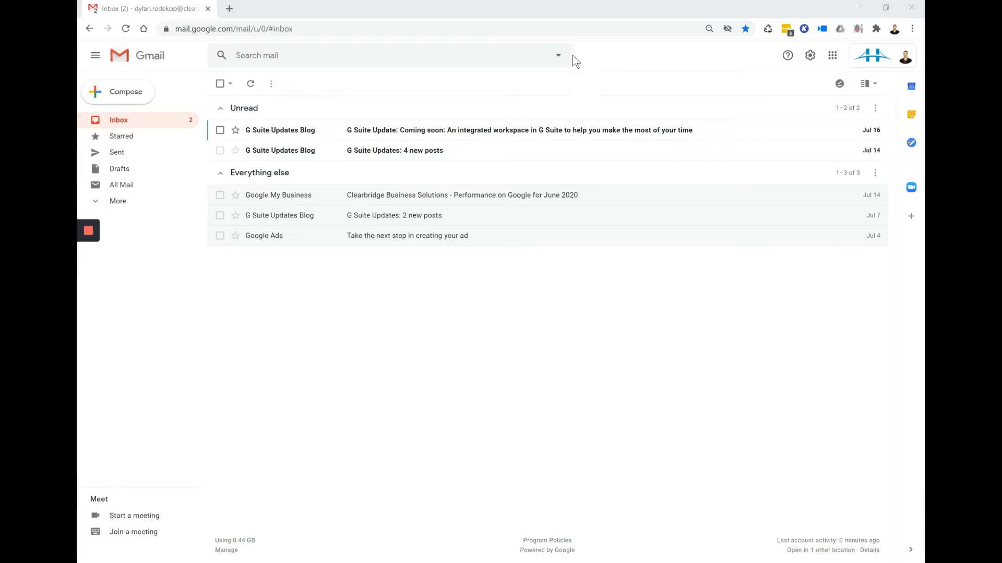
Show the advanced search panel with From, To, Subject, words and size criteria.
left_click(557, 56)
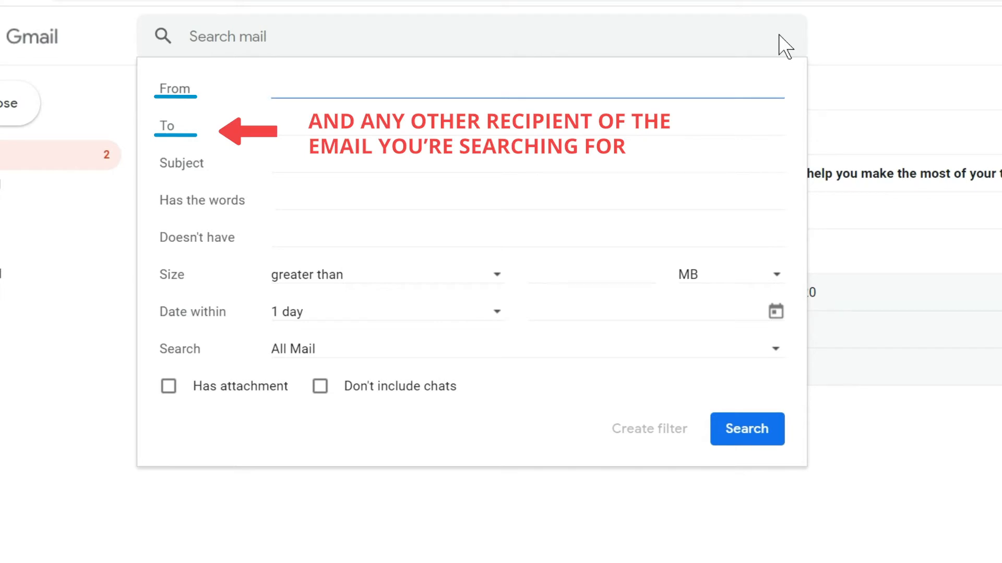
left_click(383, 87)
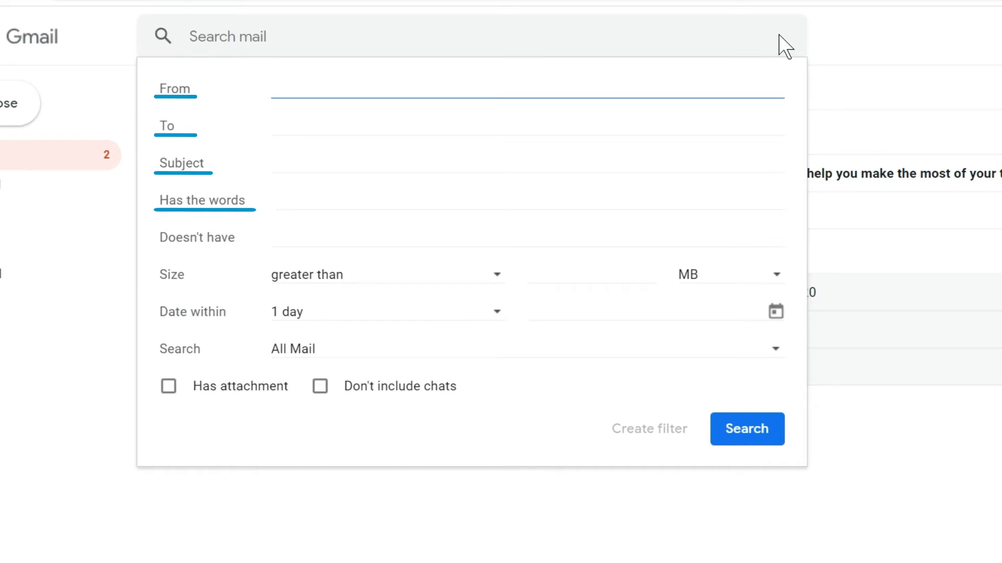
left_click(197, 238)
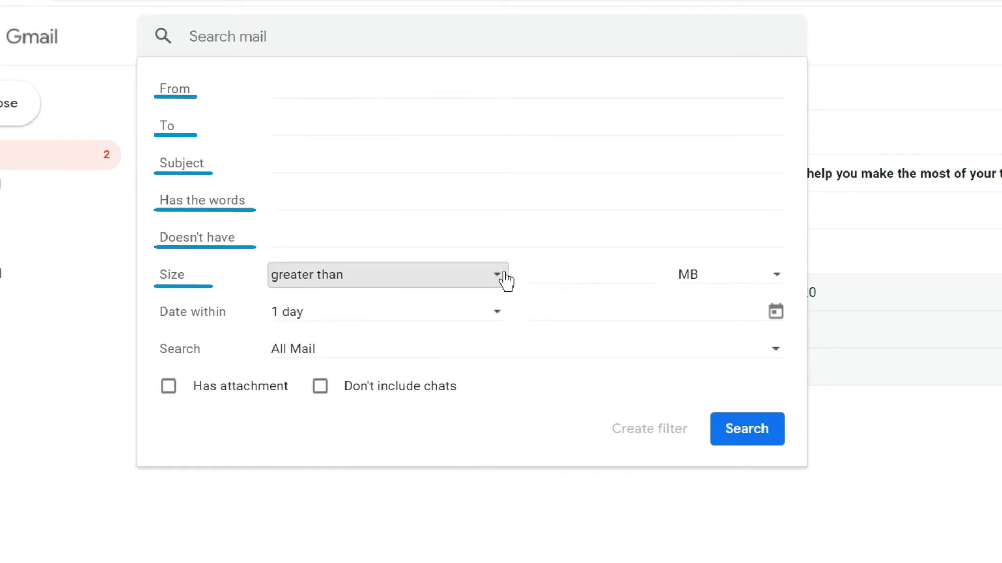
left_click(587, 274)
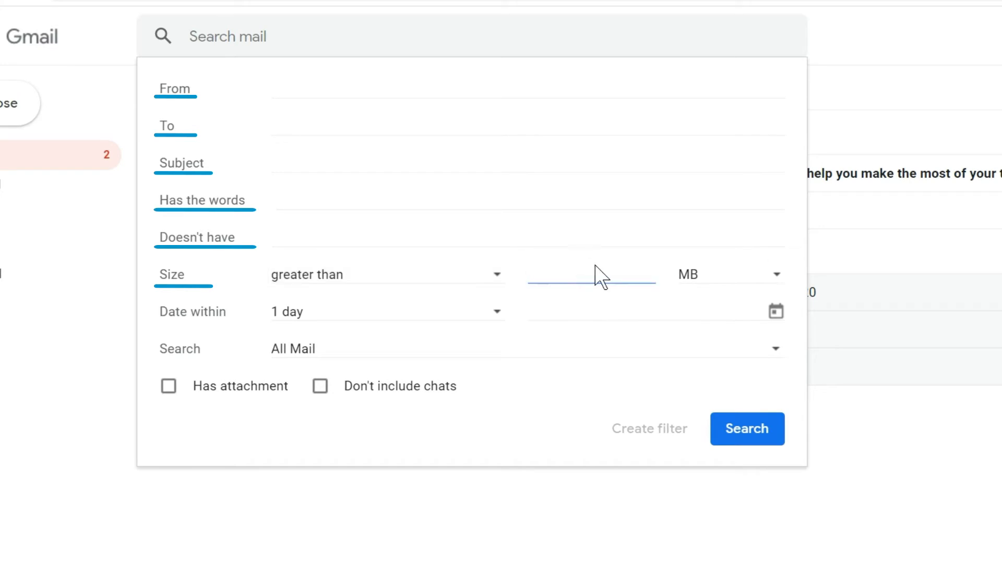
left_click(726, 274)
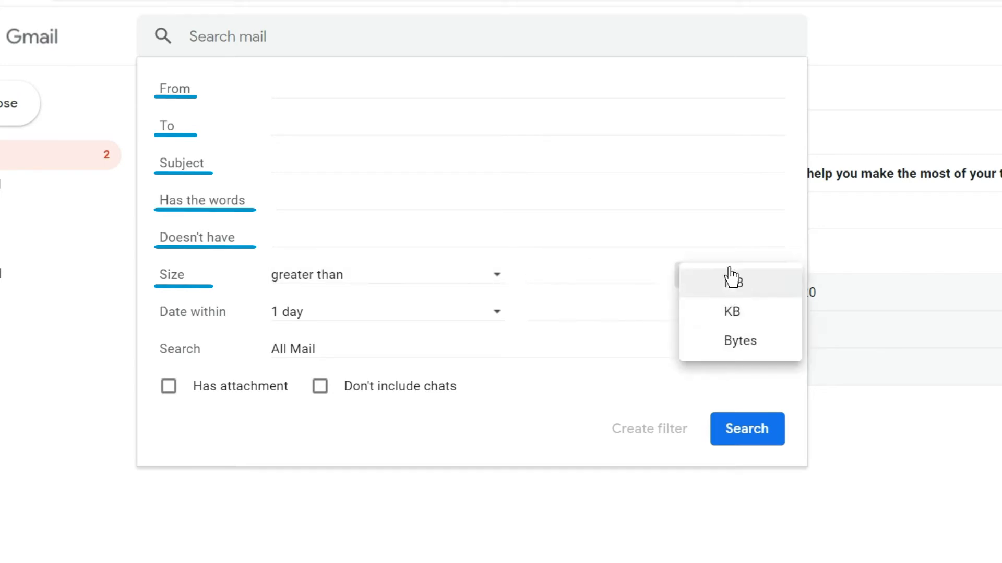
left_click(732, 280)
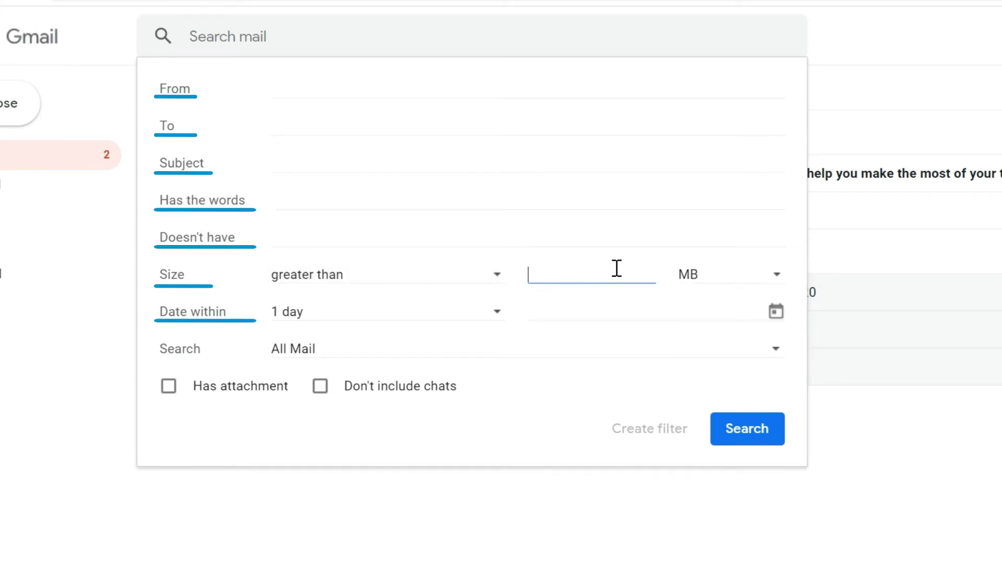
left_click(383, 312)
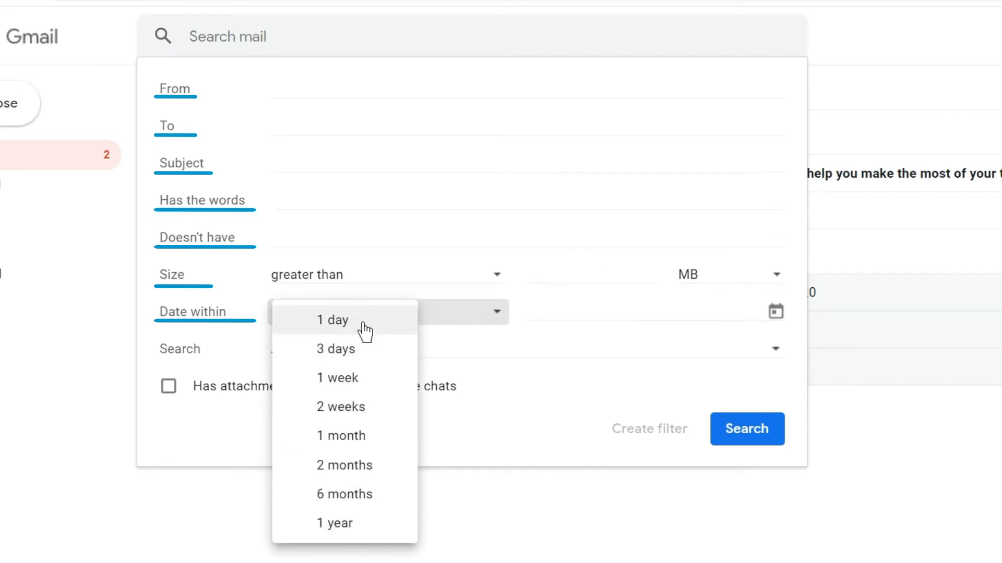
left_click(332, 320)
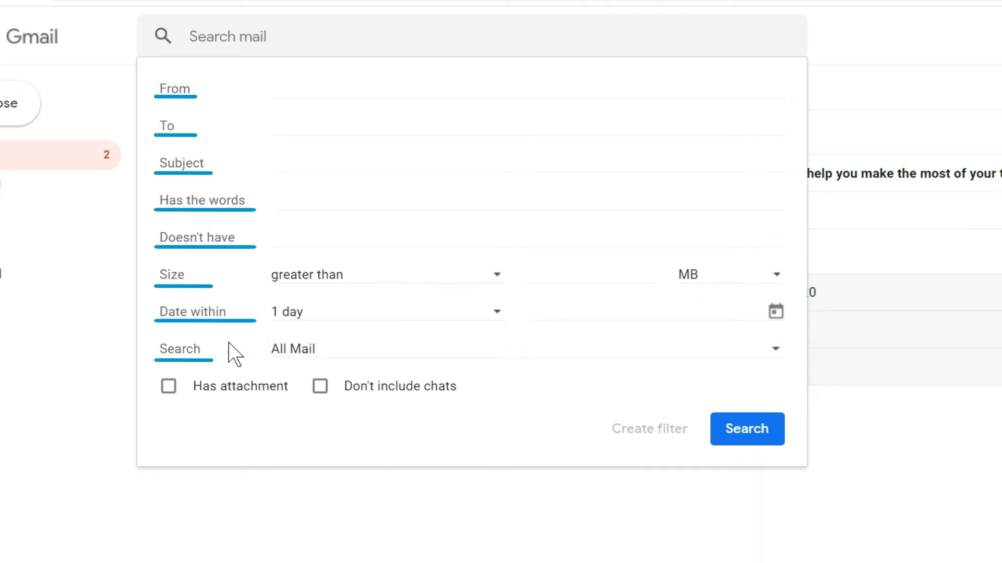
mouse_move(292, 348)
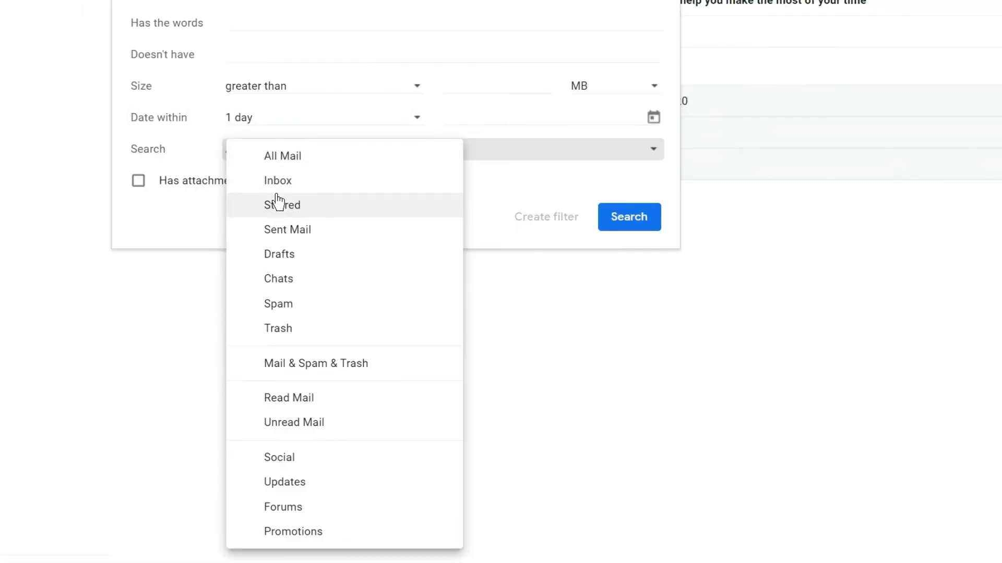
mouse_move(288, 268)
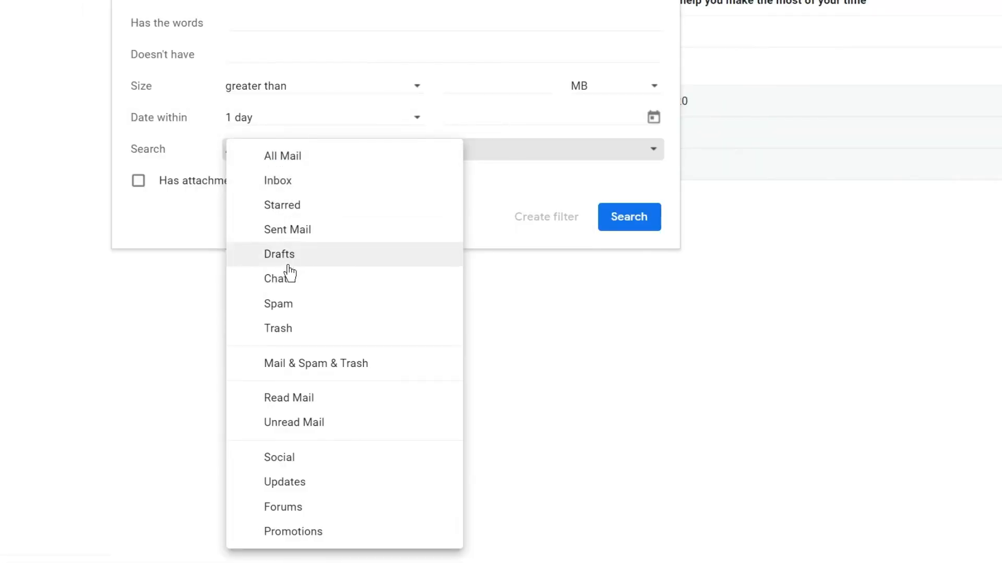
mouse_move(190, 162)
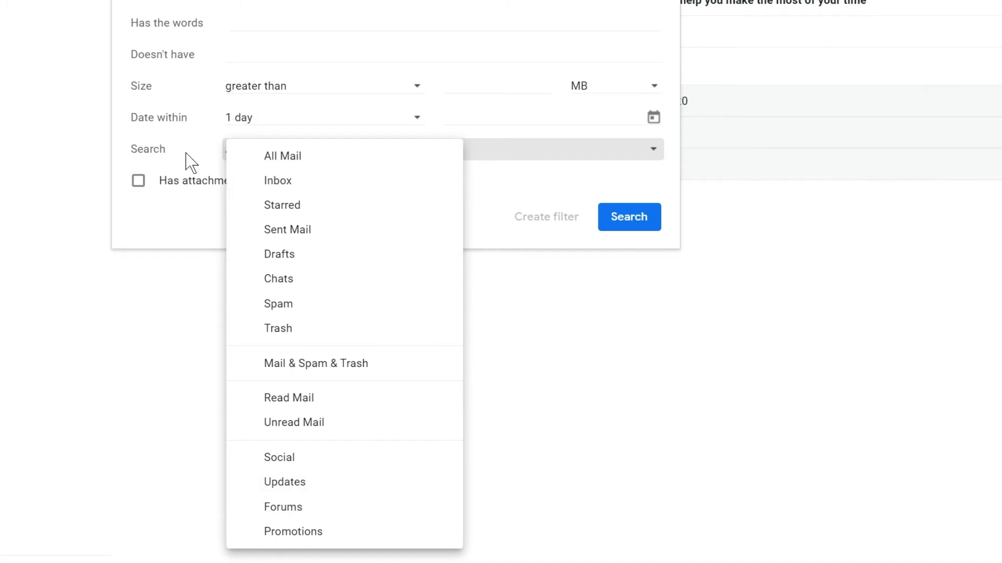
left_click(283, 156)
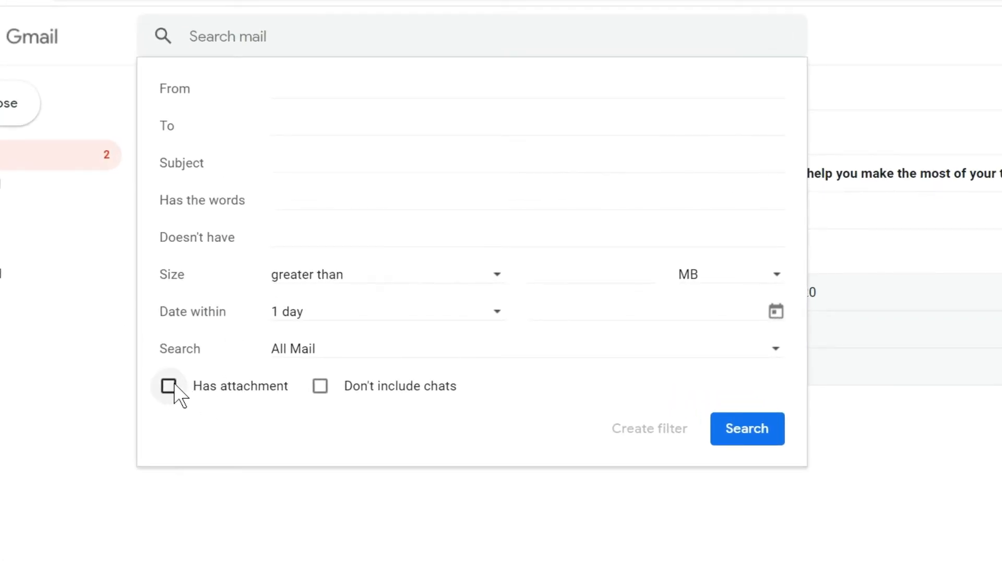
mouse_move(240, 400)
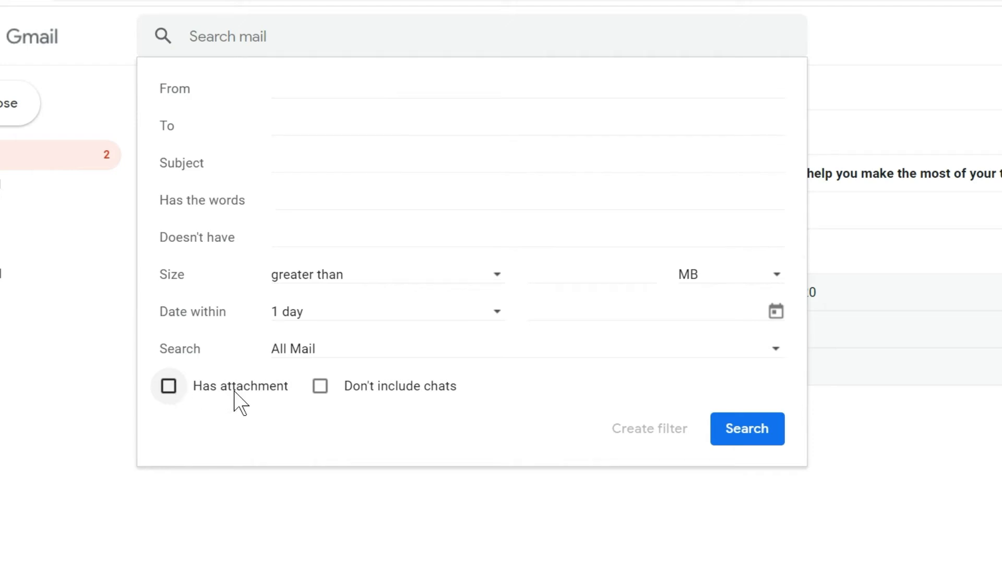
mouse_move(319, 386)
type("ryan.")
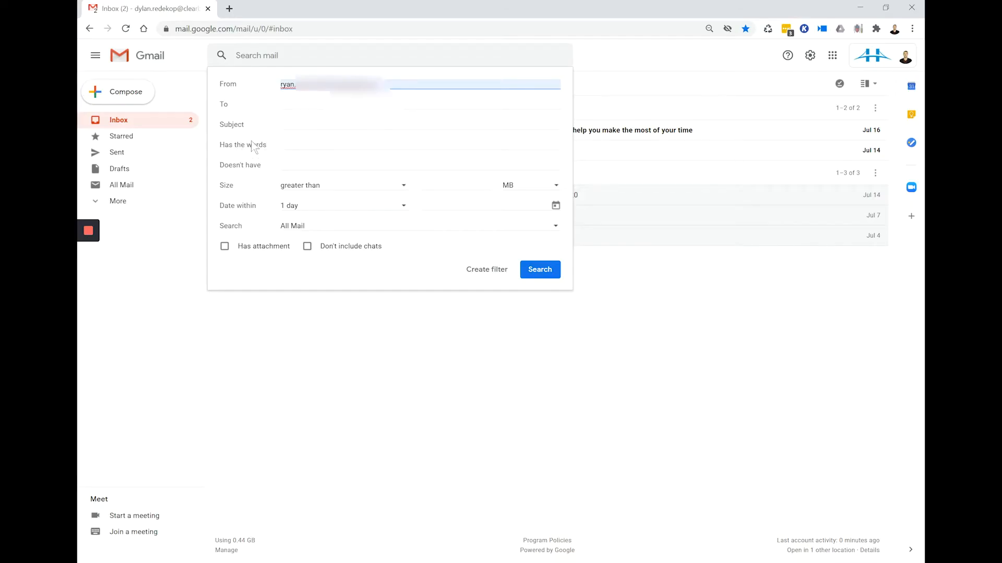
Fill Has the words with 'clearbridge' via the clearbr suggestion for the chosen sender.
type("clearbr")
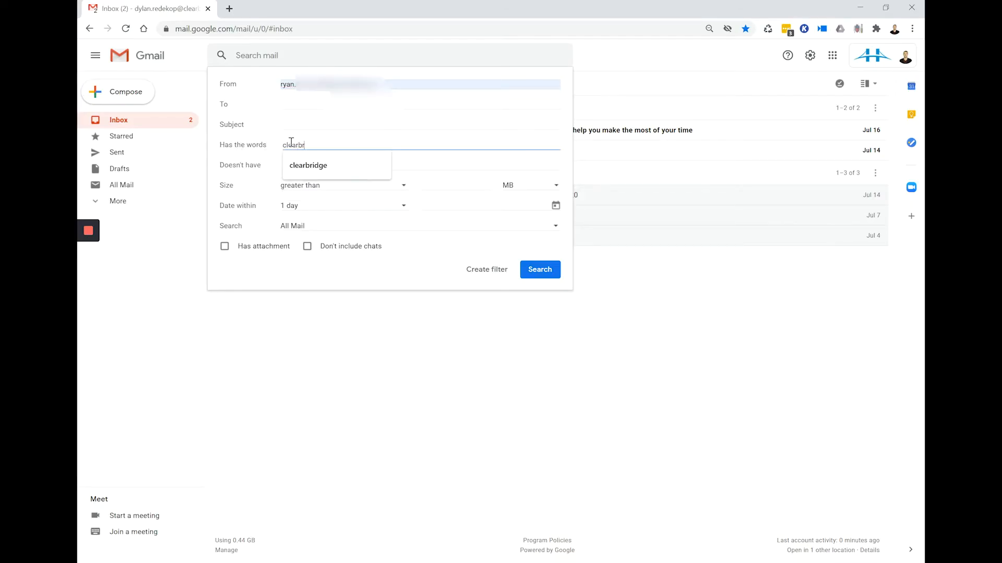
left_click(307, 165)
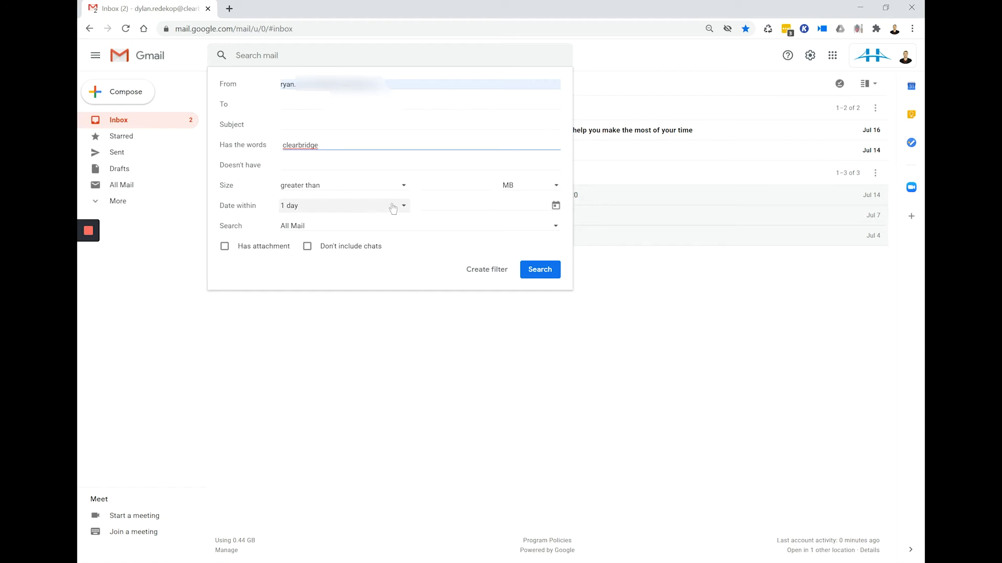
Limit to within 2 months of 2020/07/20, exclude chats, and run the search.
left_click(343, 206)
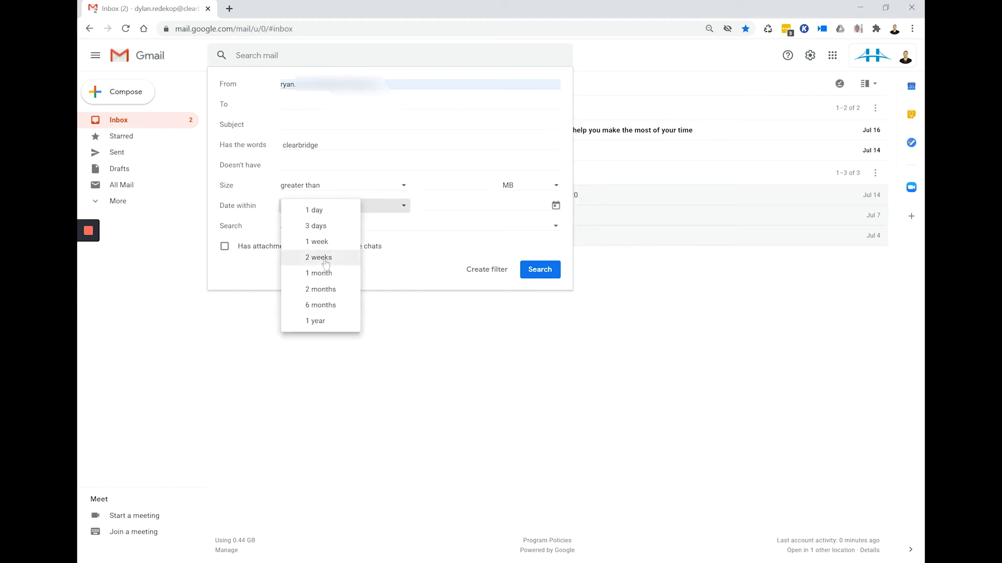
left_click(321, 289)
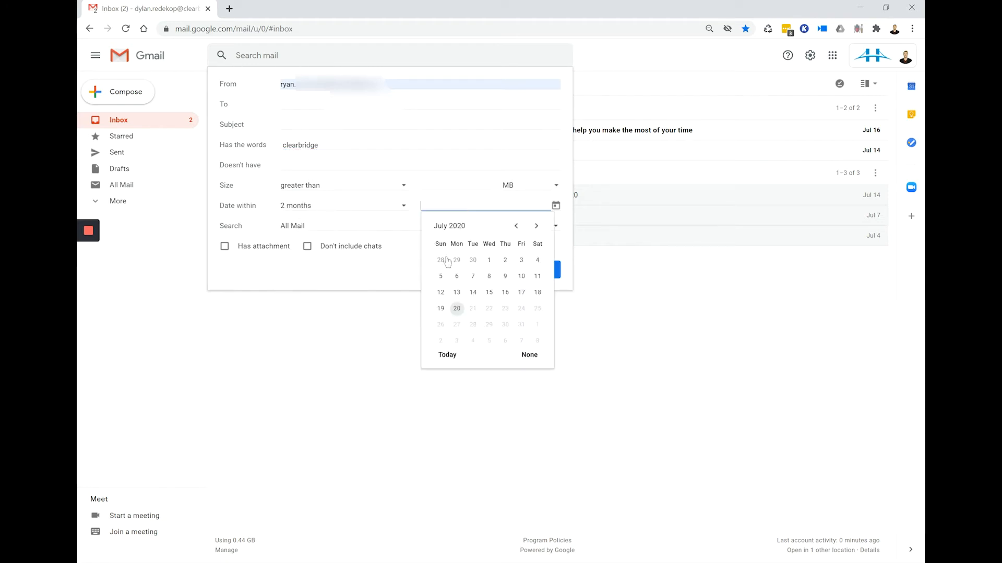
left_click(456, 308)
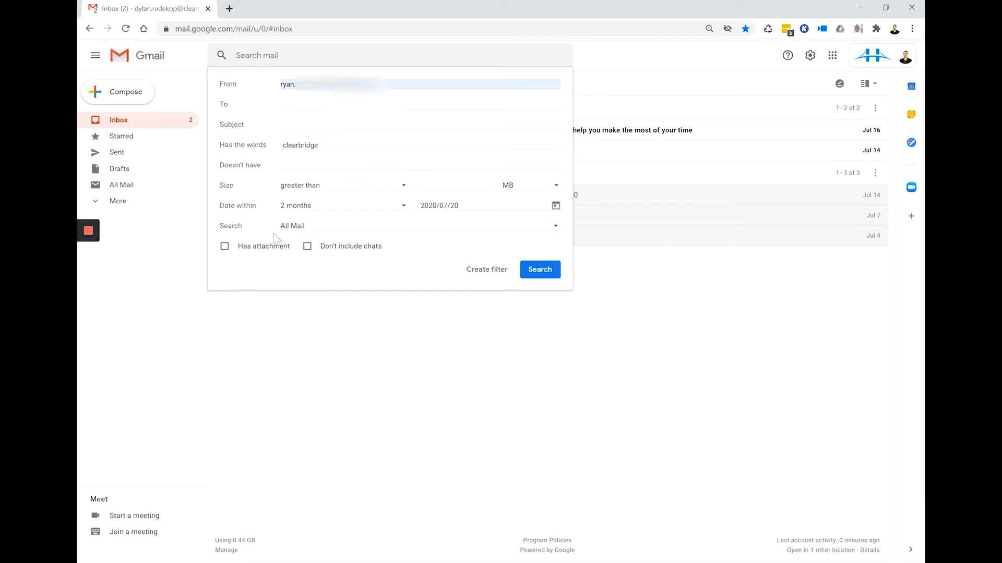
mouse_move(292, 225)
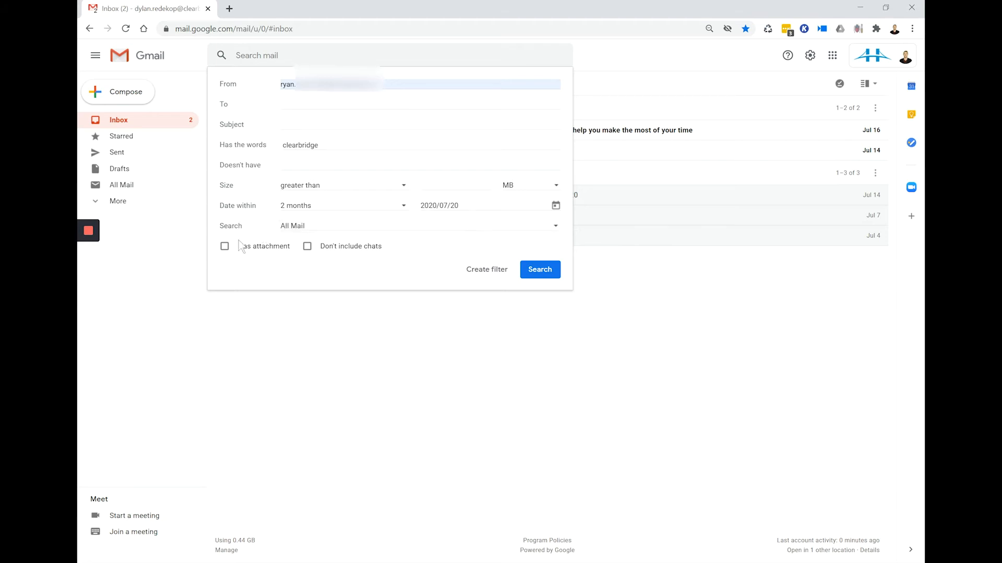
mouse_move(315, 243)
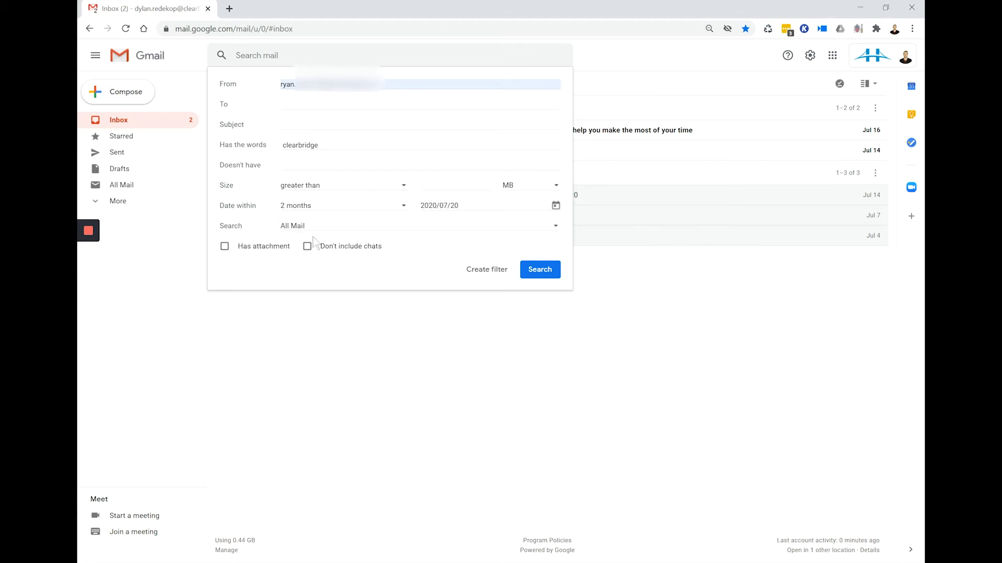
left_click(307, 246)
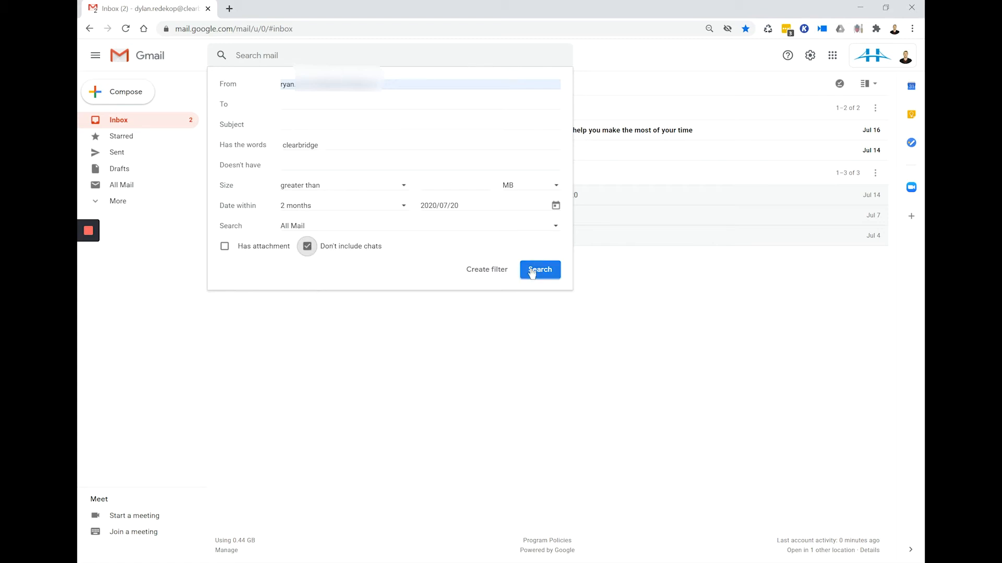
left_click(539, 269)
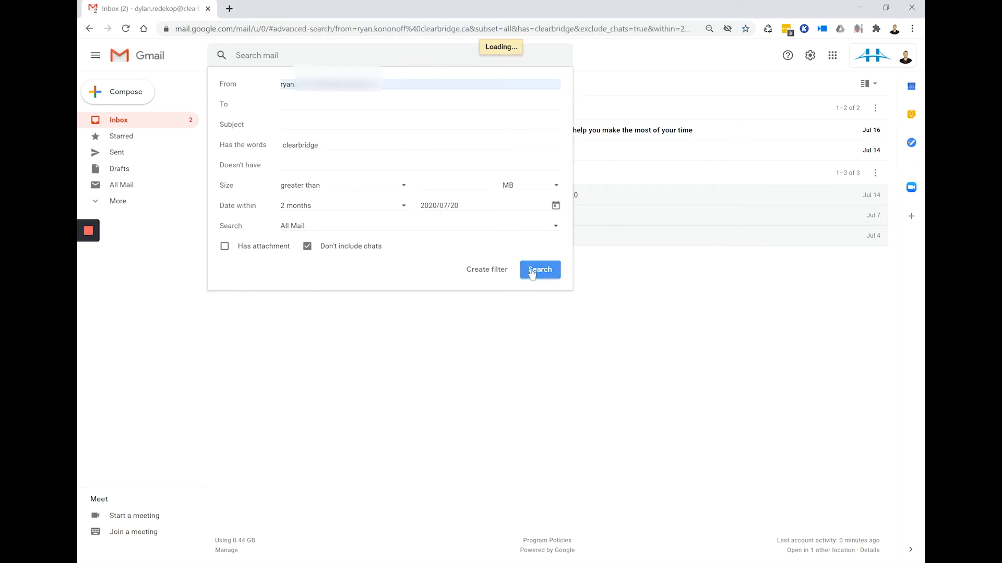
Add the 'ja' contact suggestion as recipient, require attachments, and run the search.
left_click(538, 269)
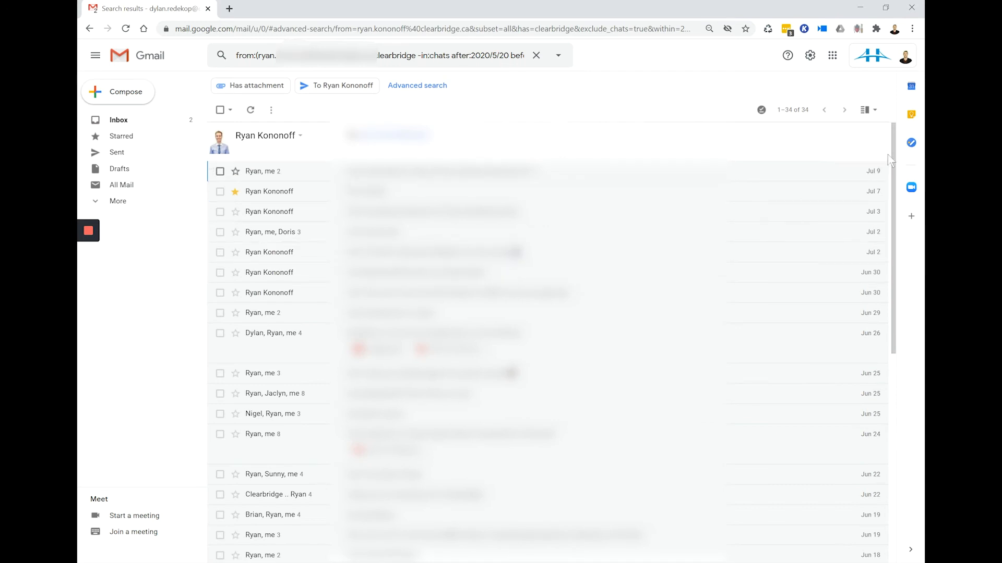
scroll("down", 3)
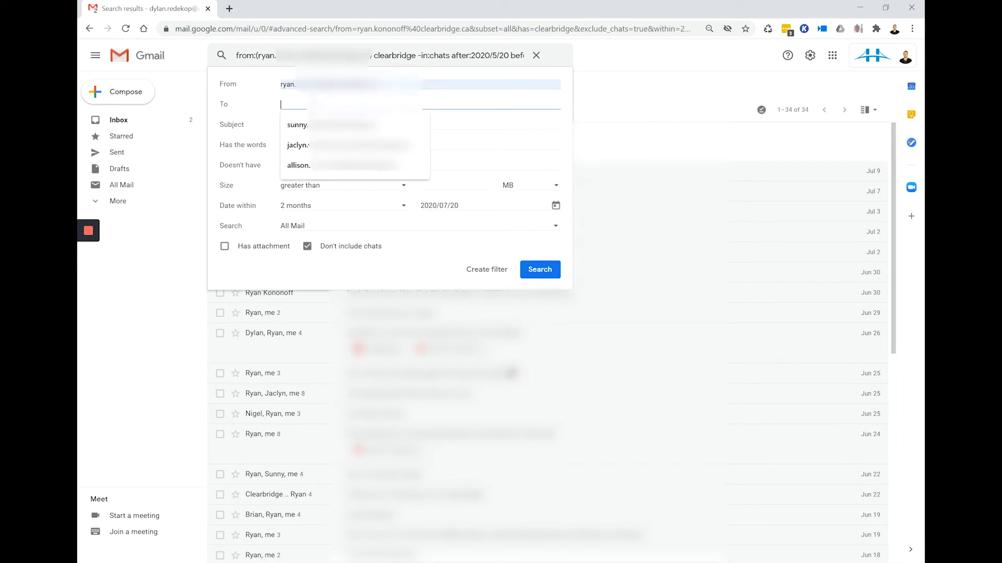
type("ja")
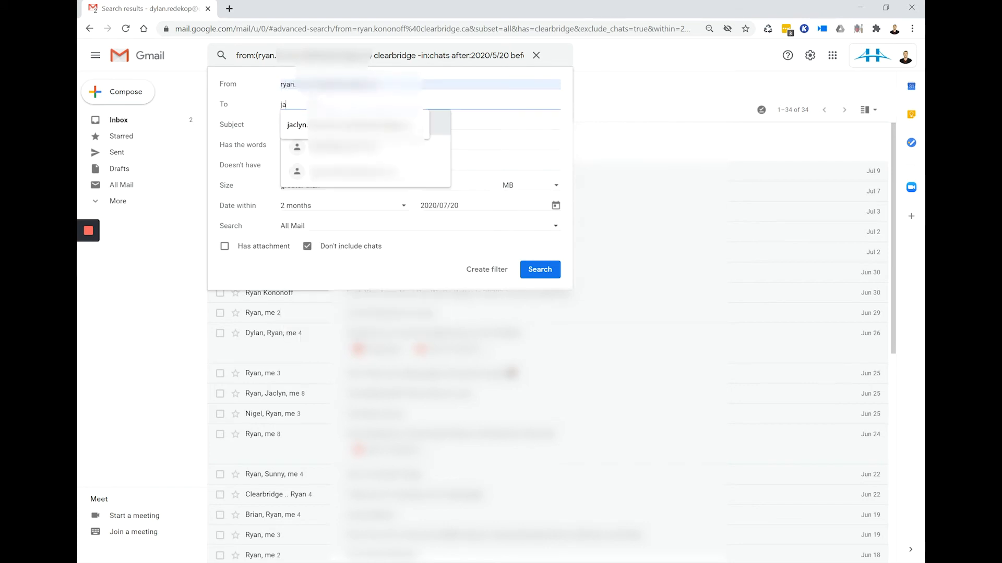
left_click(296, 124)
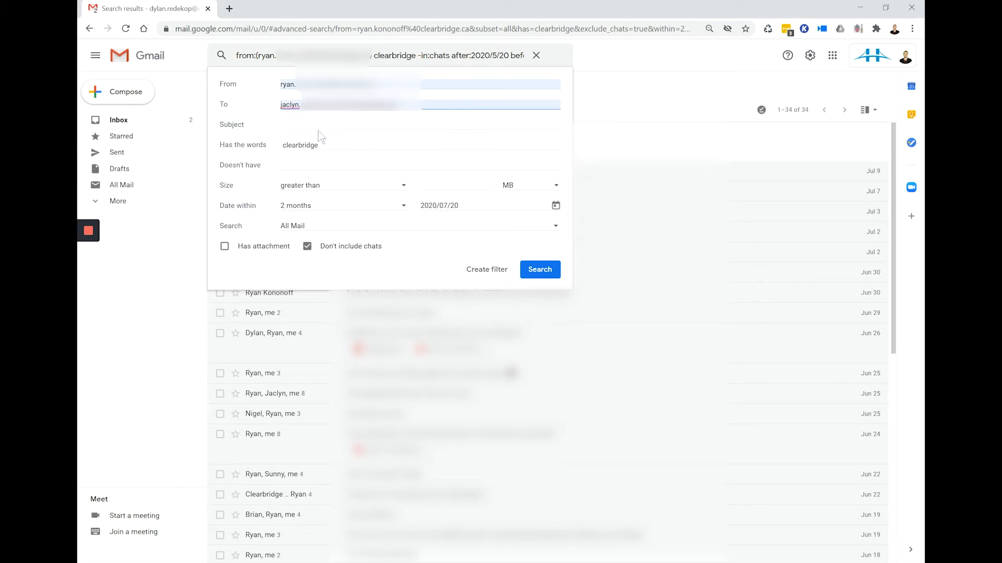
left_click(224, 247)
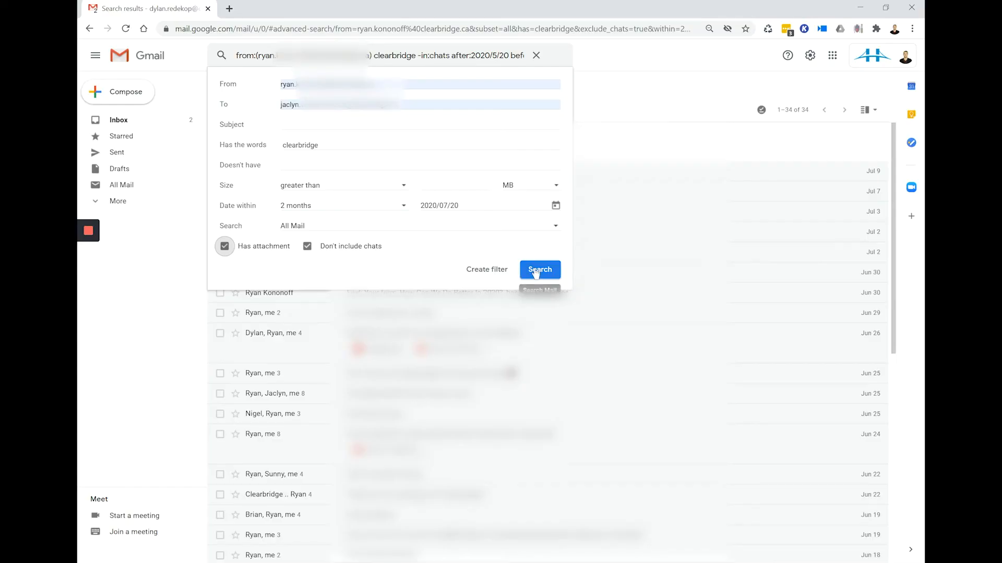
left_click(540, 269)
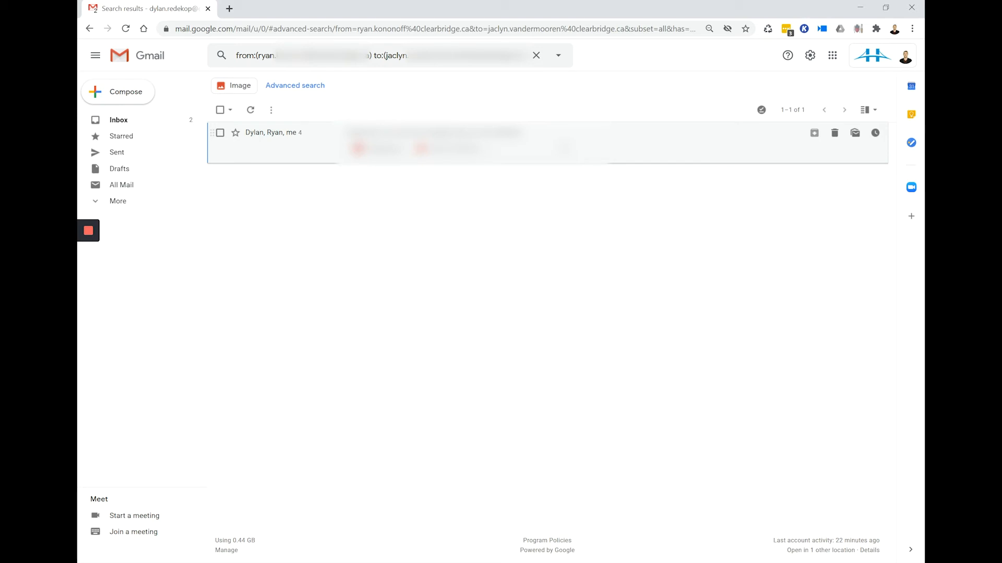
mouse_move(536, 56)
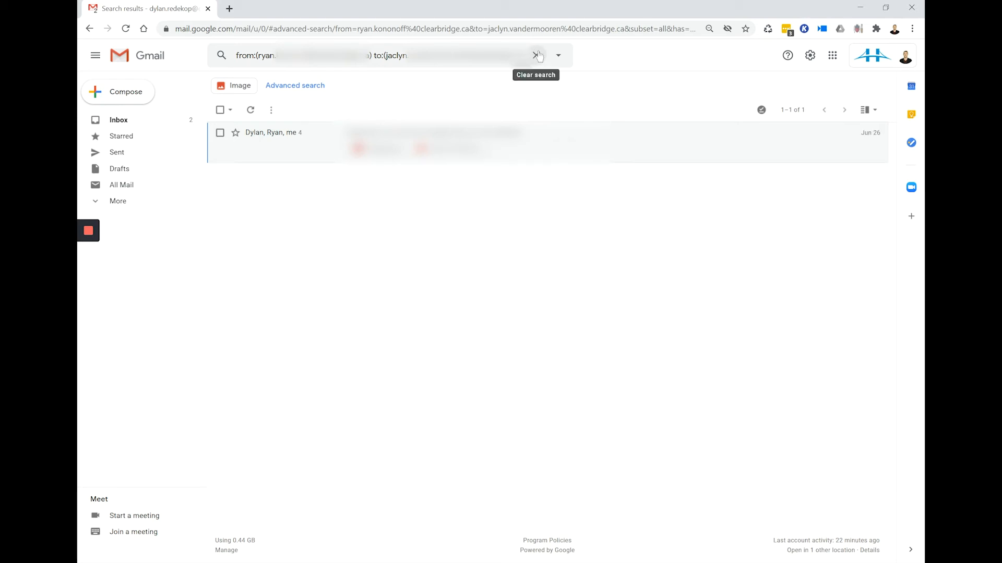
Clear the contact search and enter 'g suite' as a new query.
left_click(536, 56)
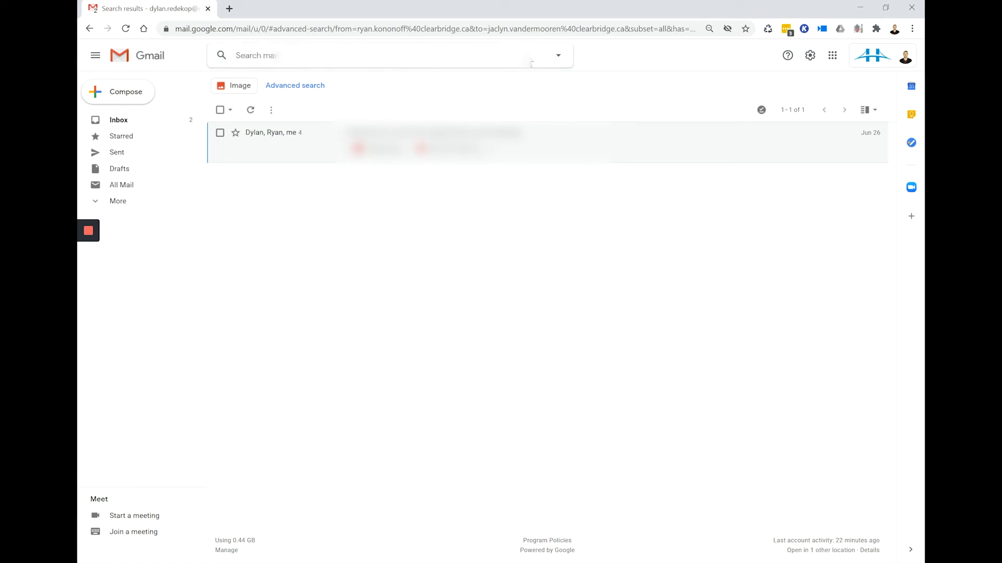
type("g suite update")
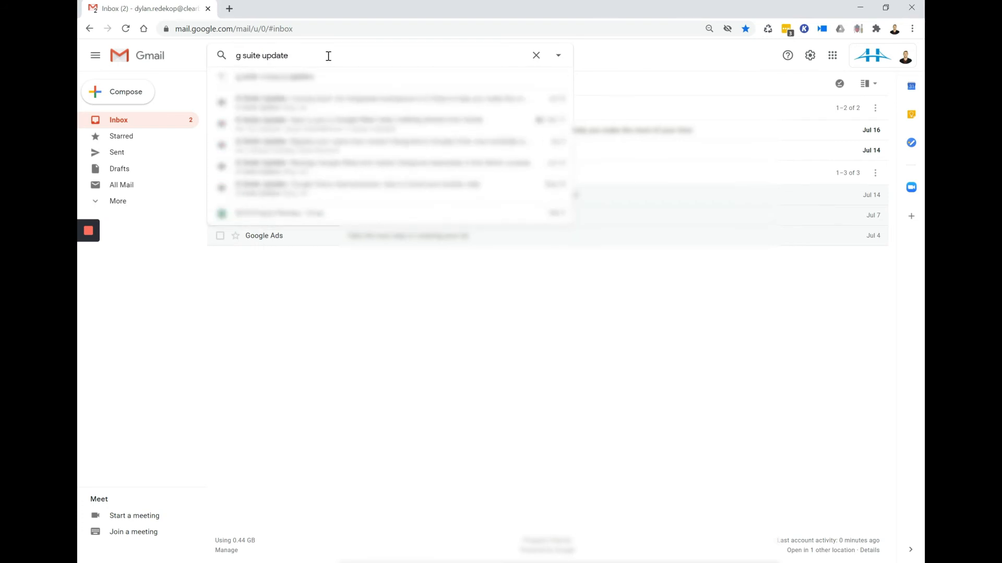
For the g suite update search, require subject 'gmail' and exclude the word 'drive'.
left_click(556, 55)
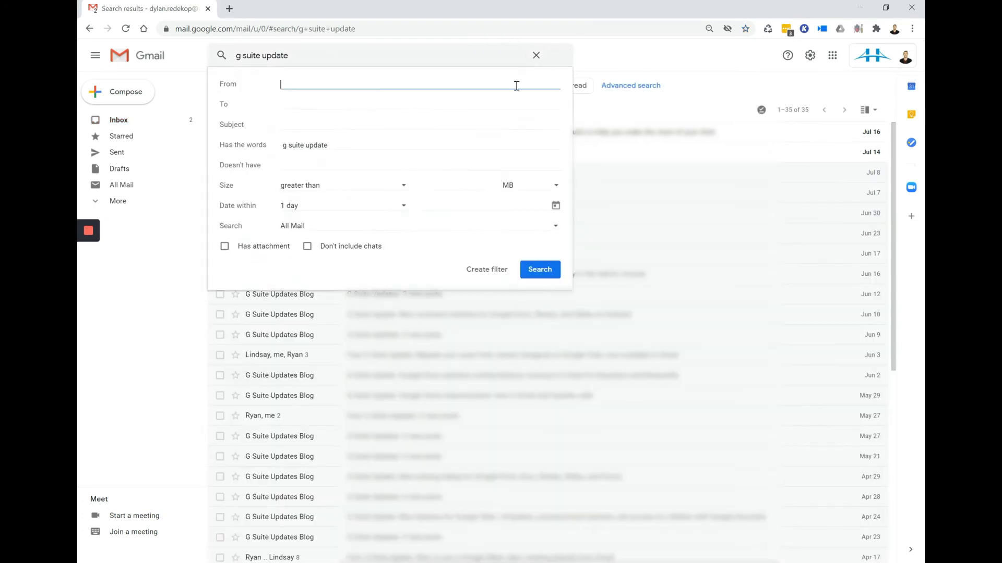
mouse_move(362, 178)
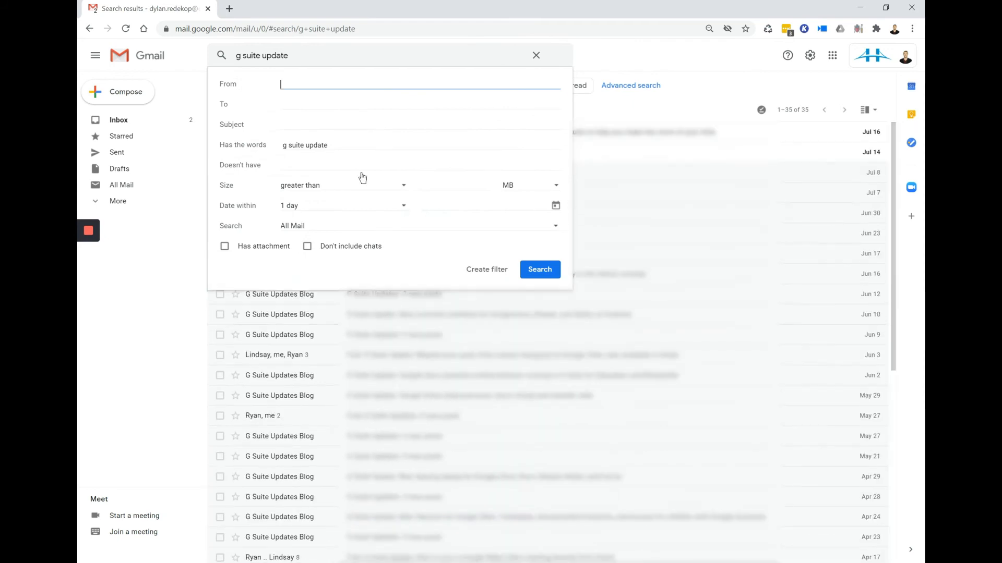
left_click(421, 125)
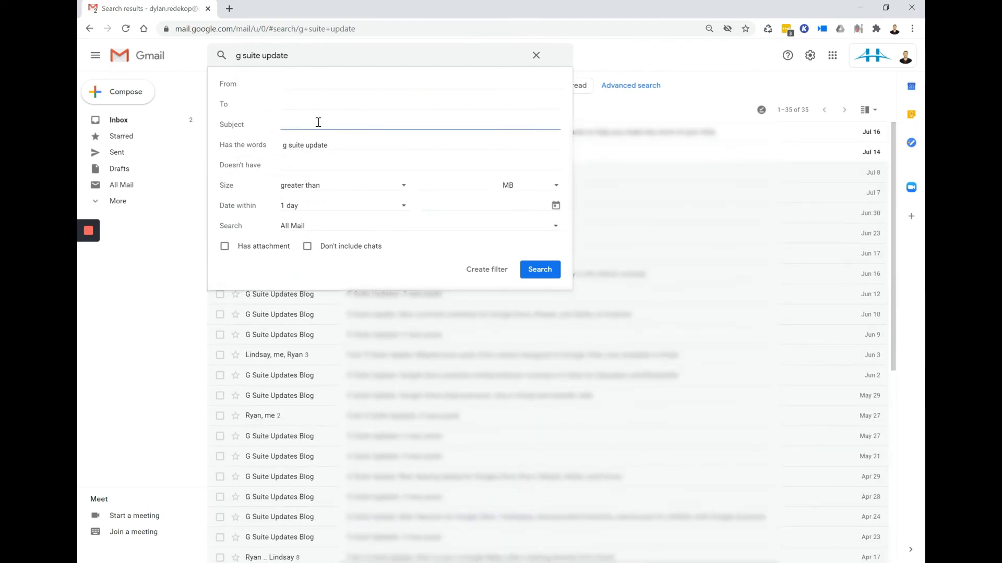
type("gmail")
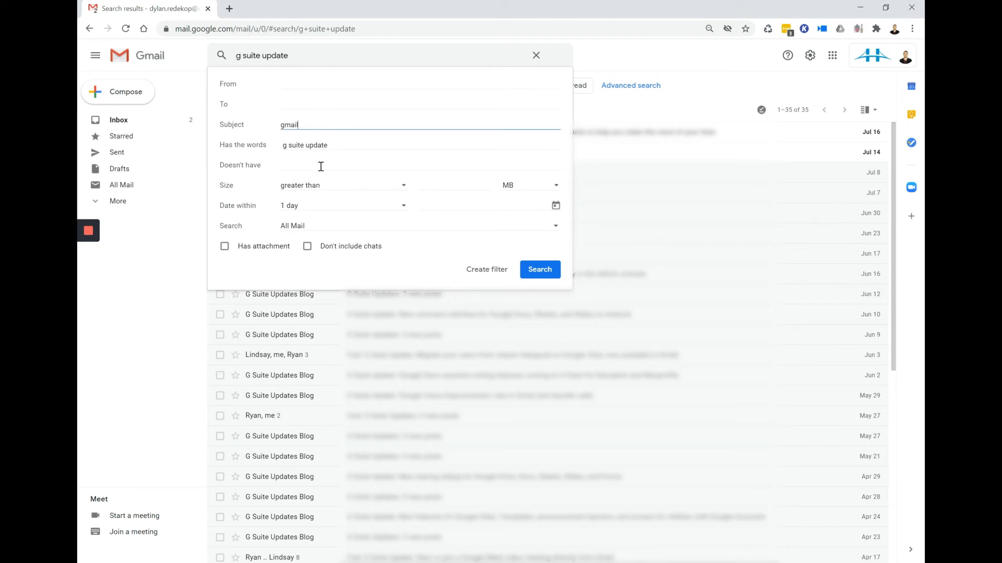
left_click(418, 165)
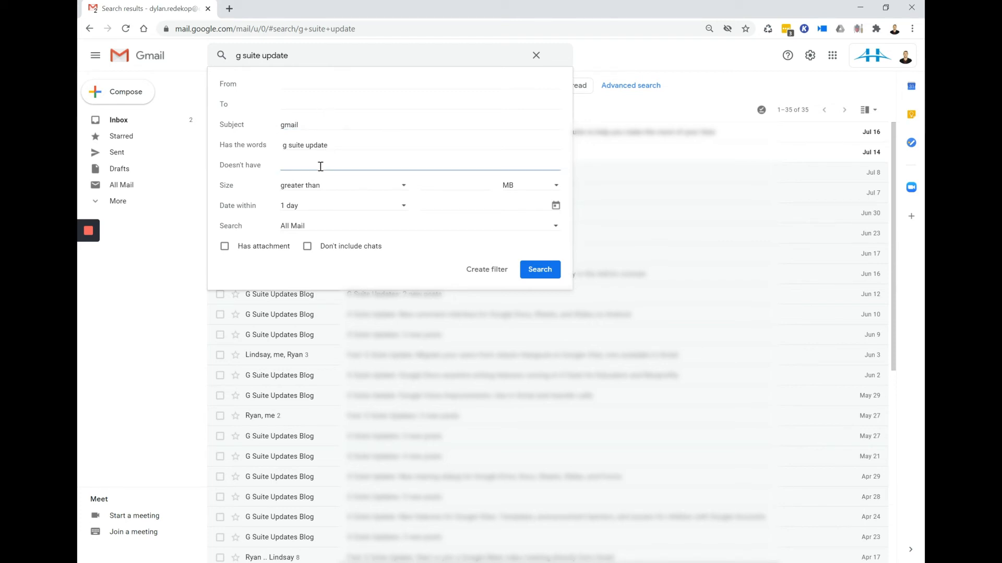
type("d")
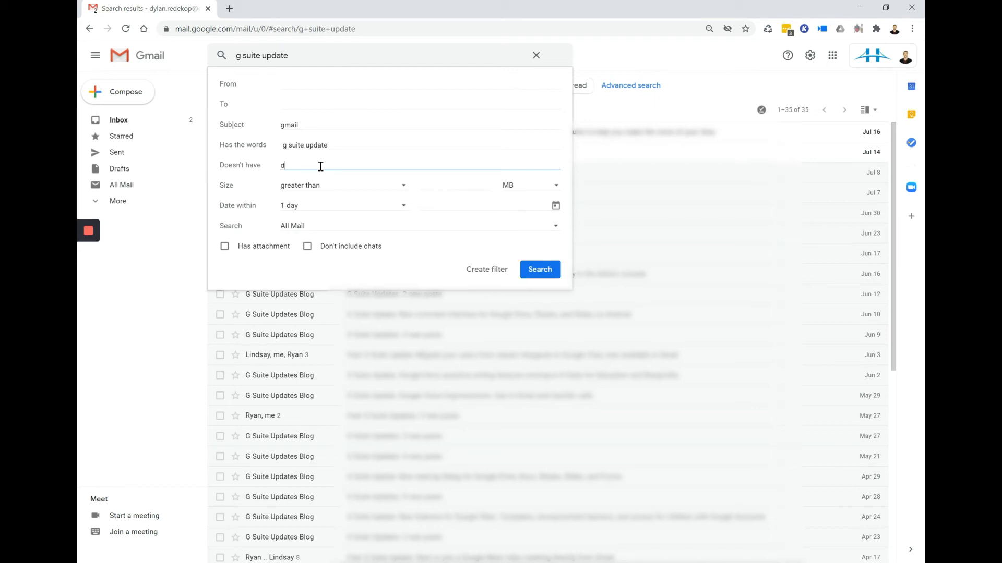
type("rive")
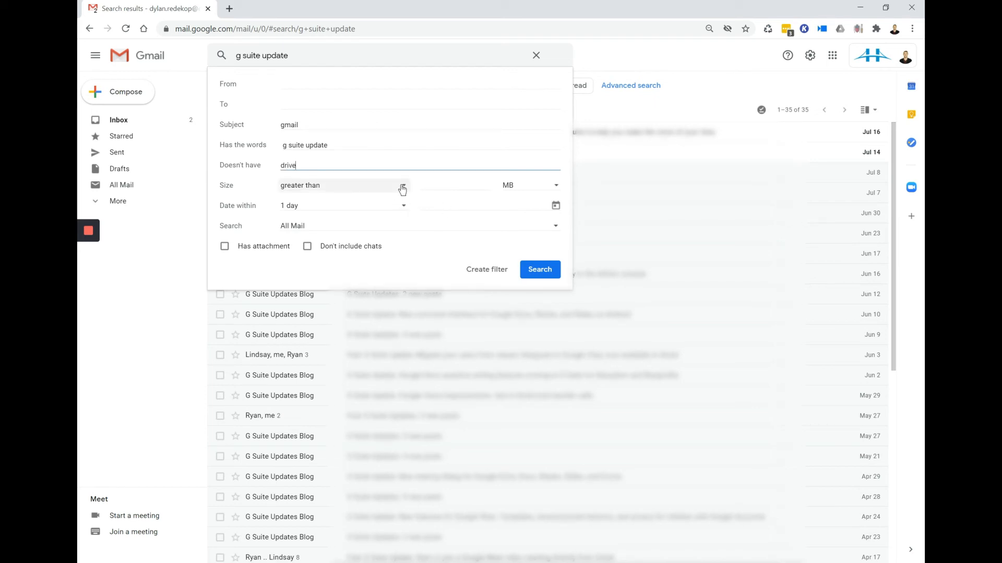
Limit to within 2 months, search Mail & Spam & Trash, and run the search.
left_click(343, 205)
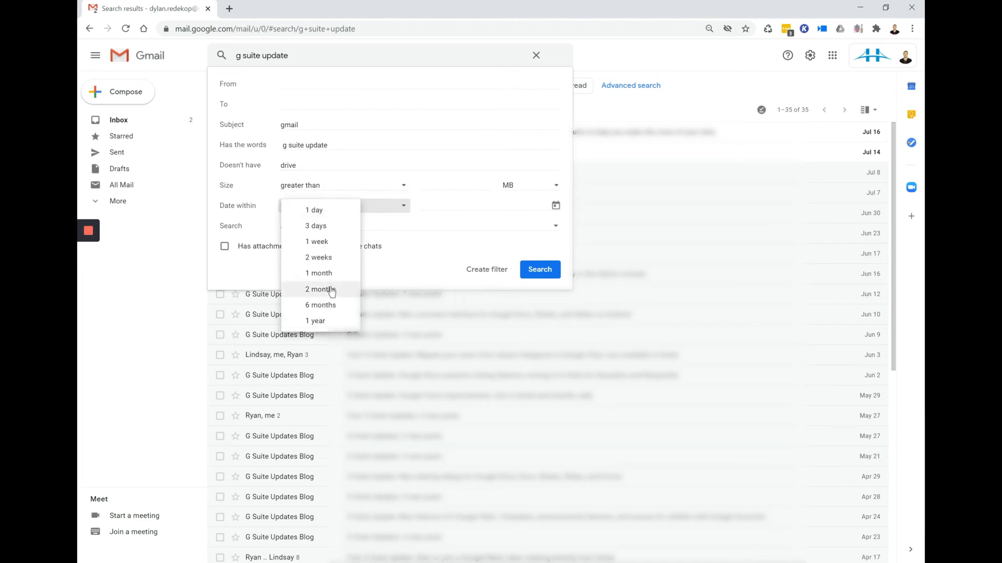
left_click(318, 289)
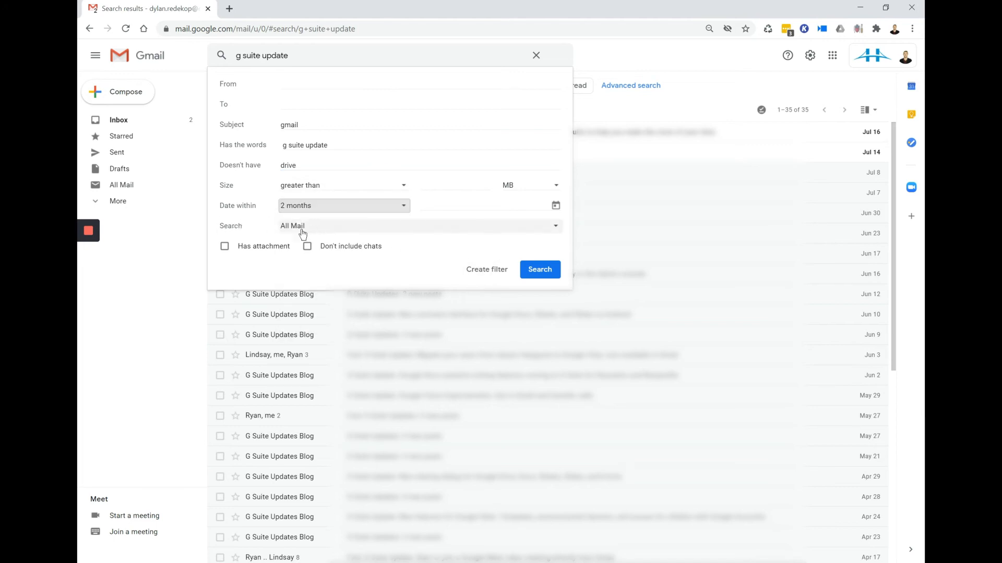
left_click(421, 225)
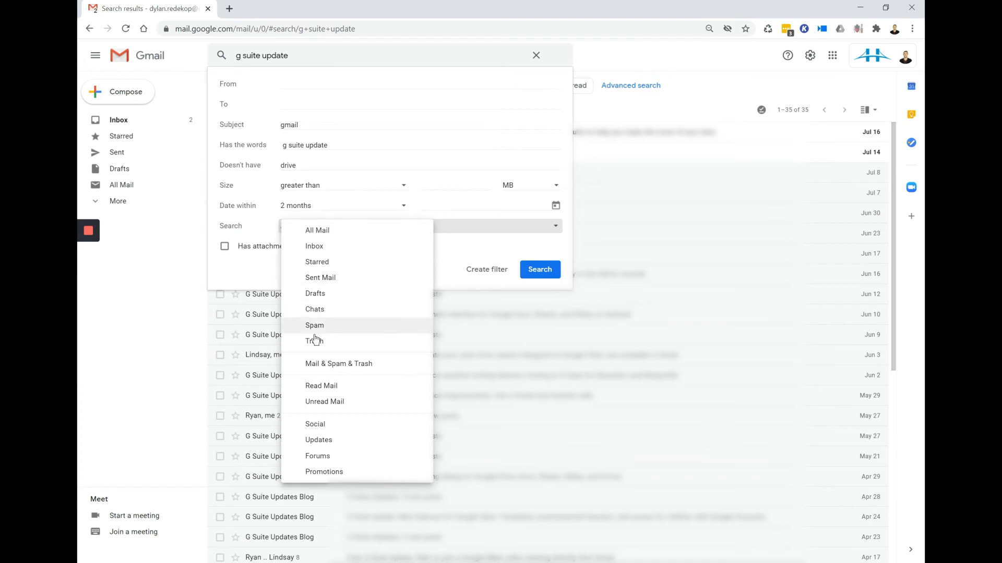
mouse_move(330, 367)
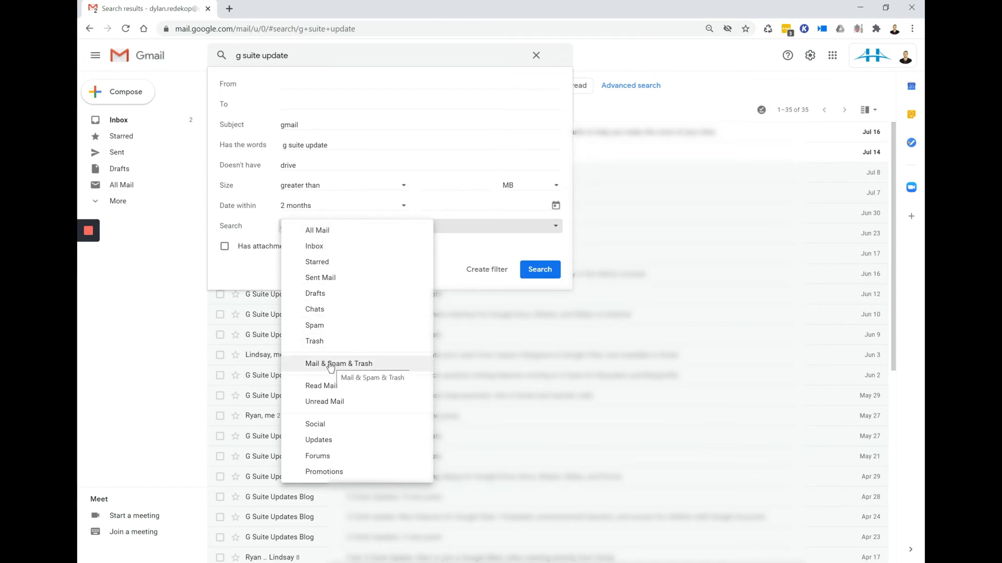
left_click(338, 364)
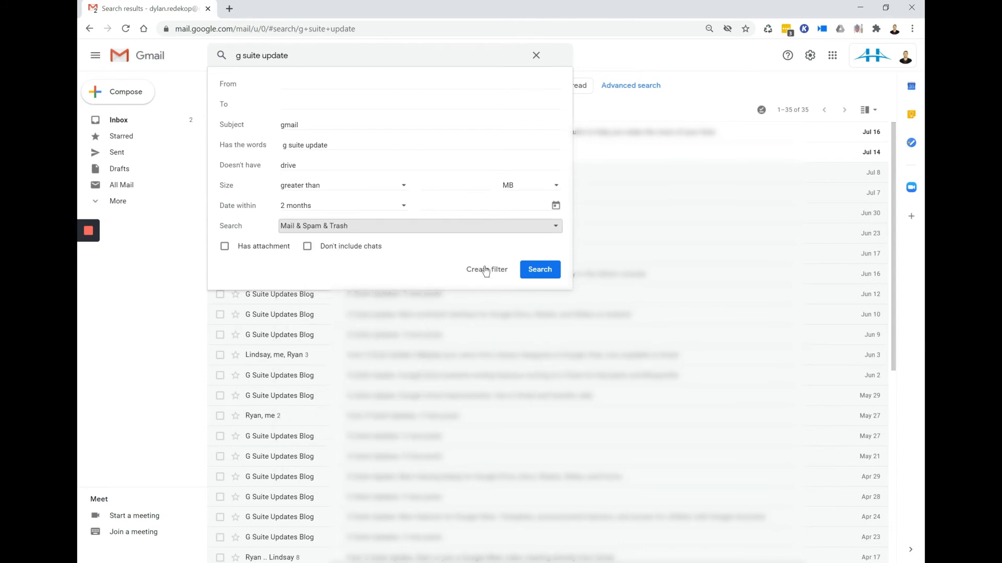
left_click(540, 269)
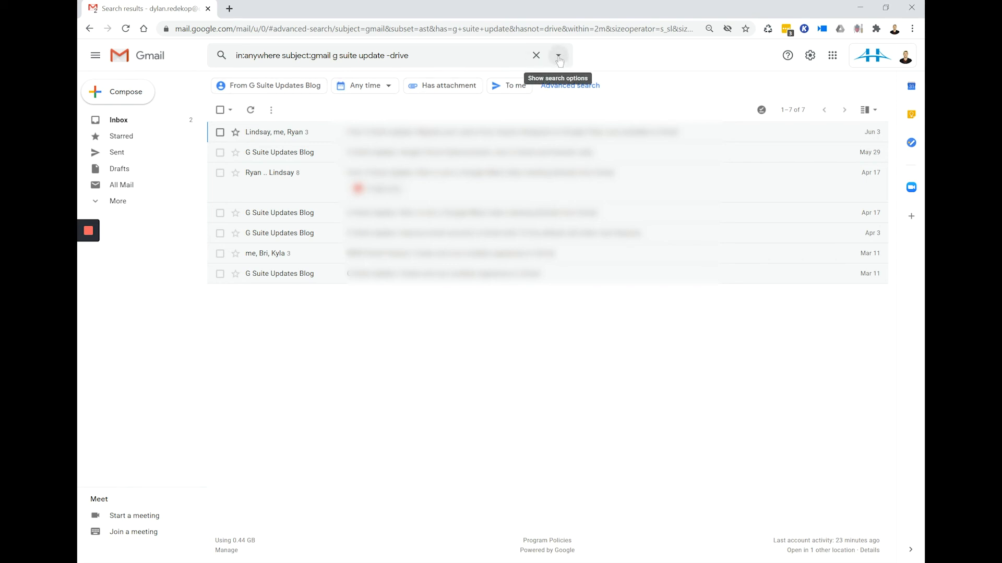
mouse_move(281, 87)
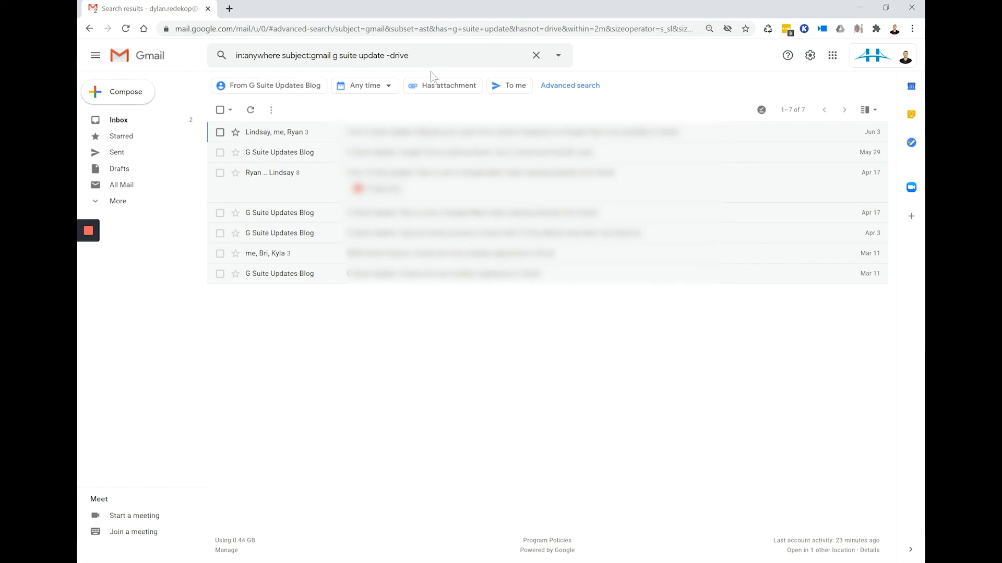
mouse_move(389, 78)
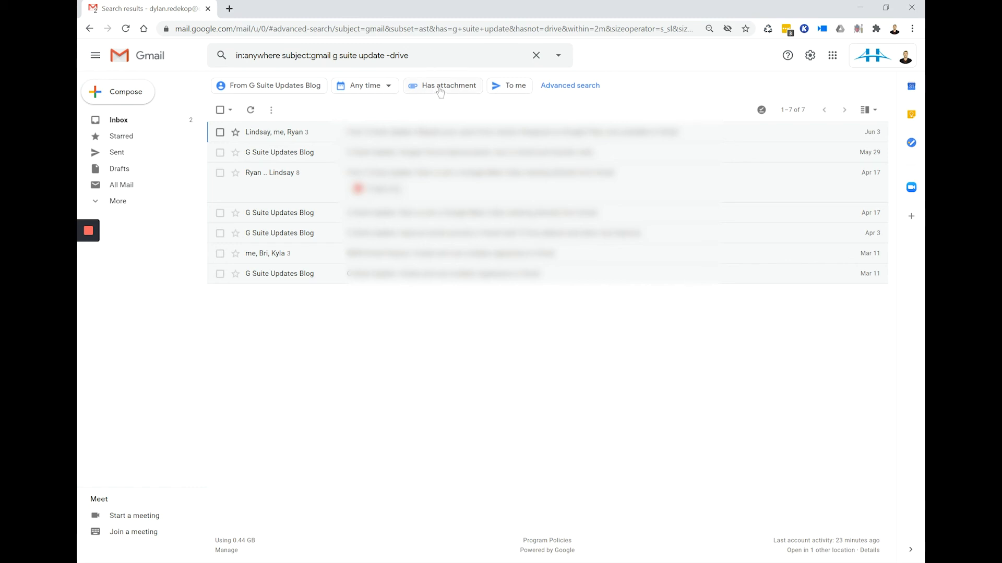
left_click(448, 85)
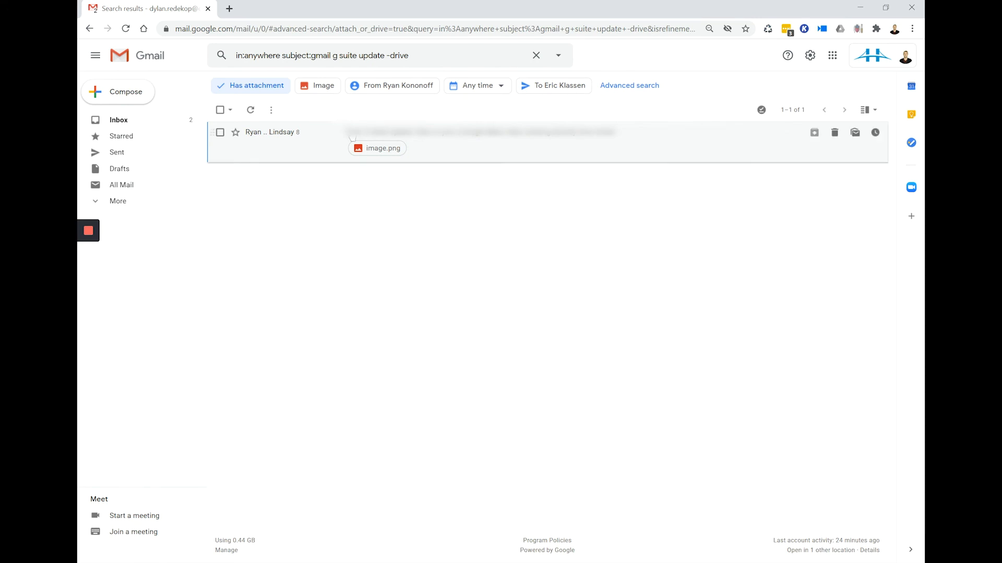
mouse_move(425, 154)
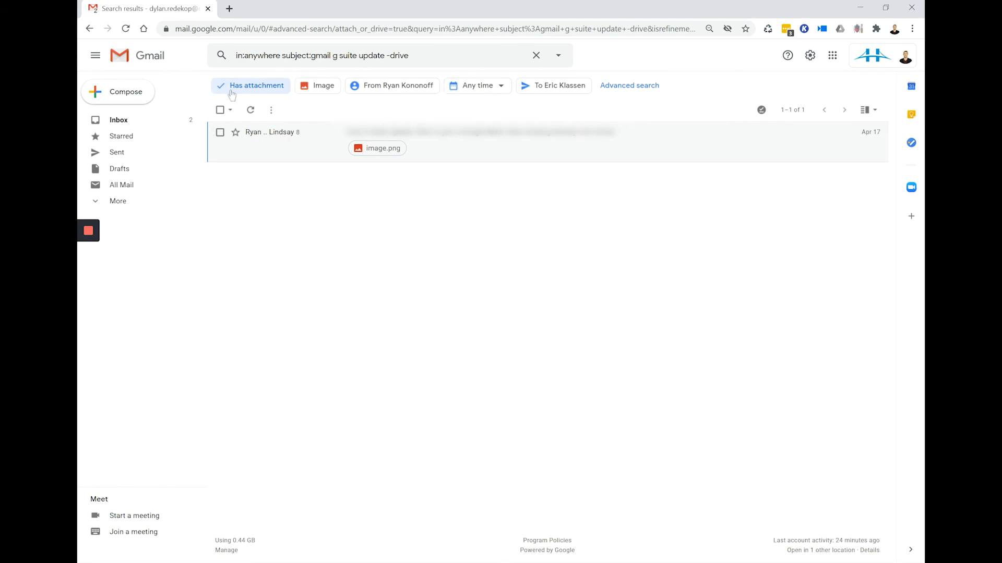
left_click(257, 85)
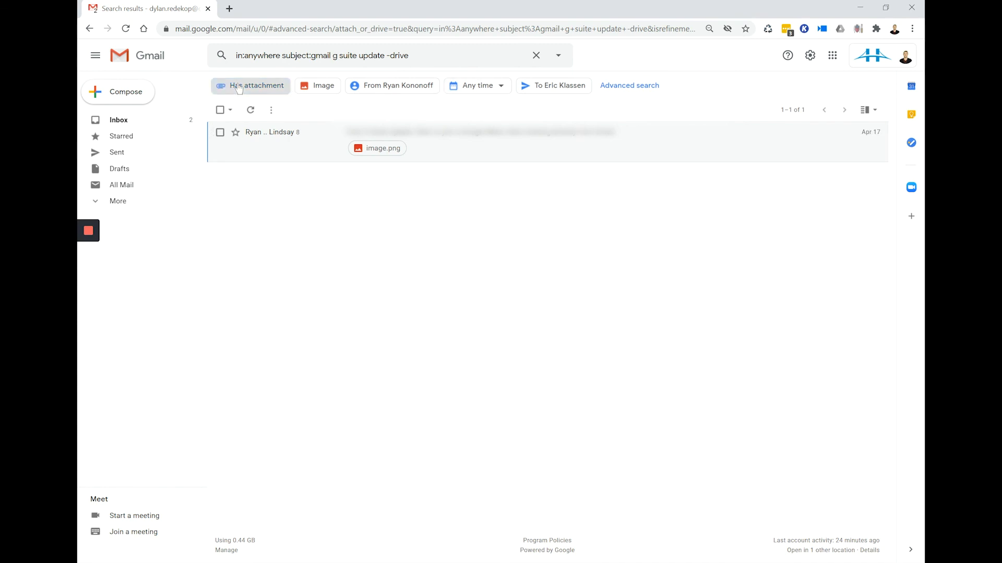
left_click(256, 85)
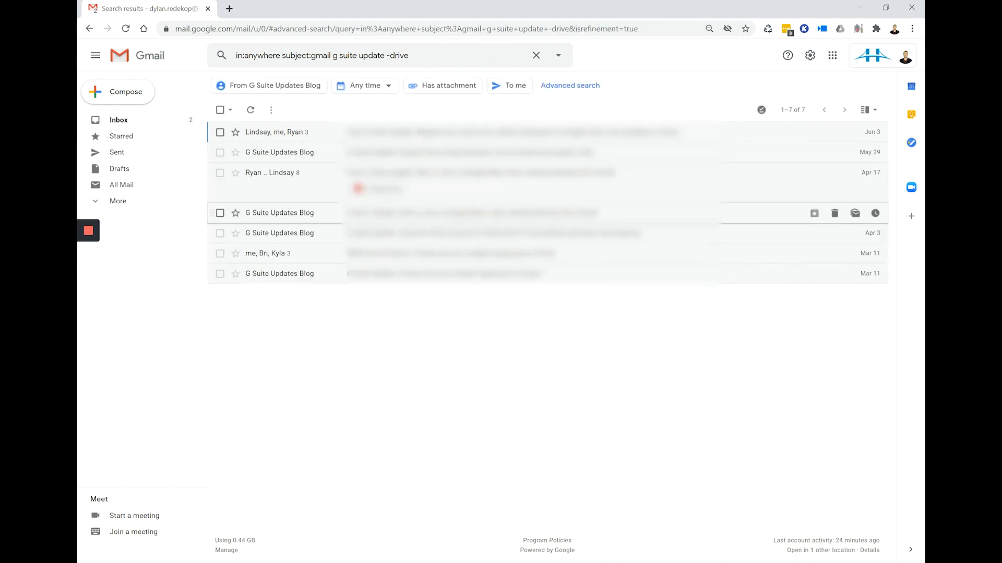